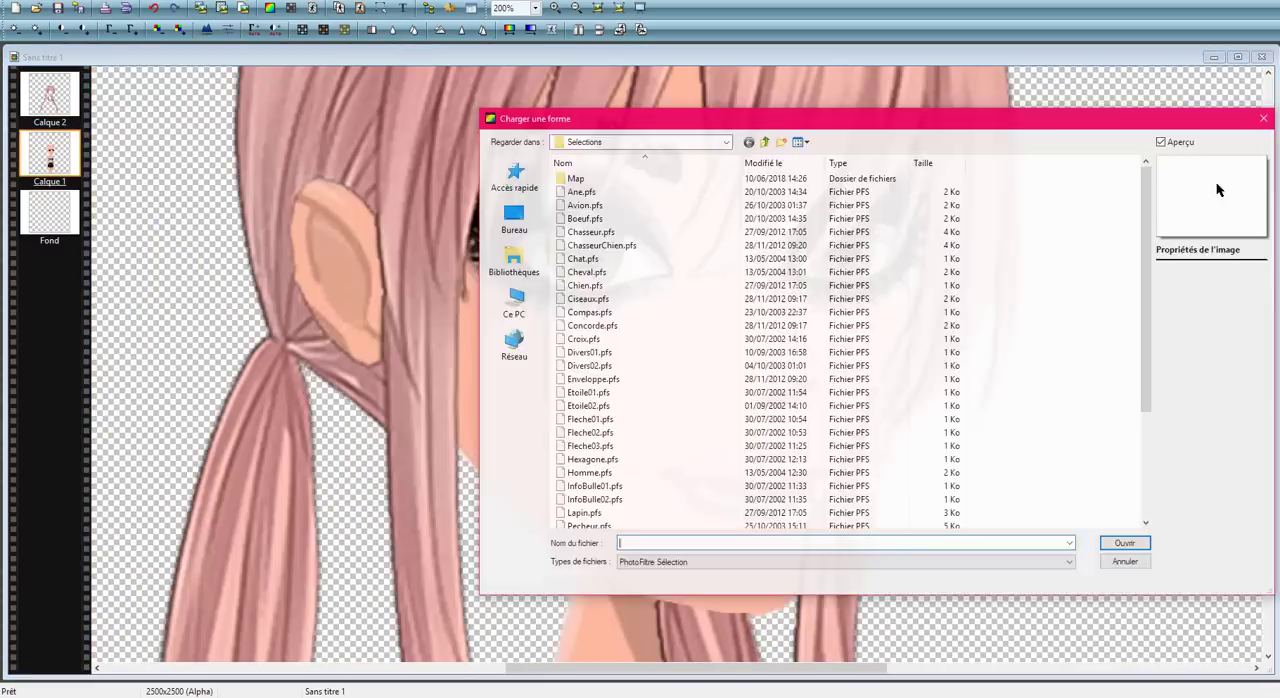
Step: Cancel the 'Charger une forme' dialog without loading any shape
{"action": "left_click", "coordinate": [1124, 561]}
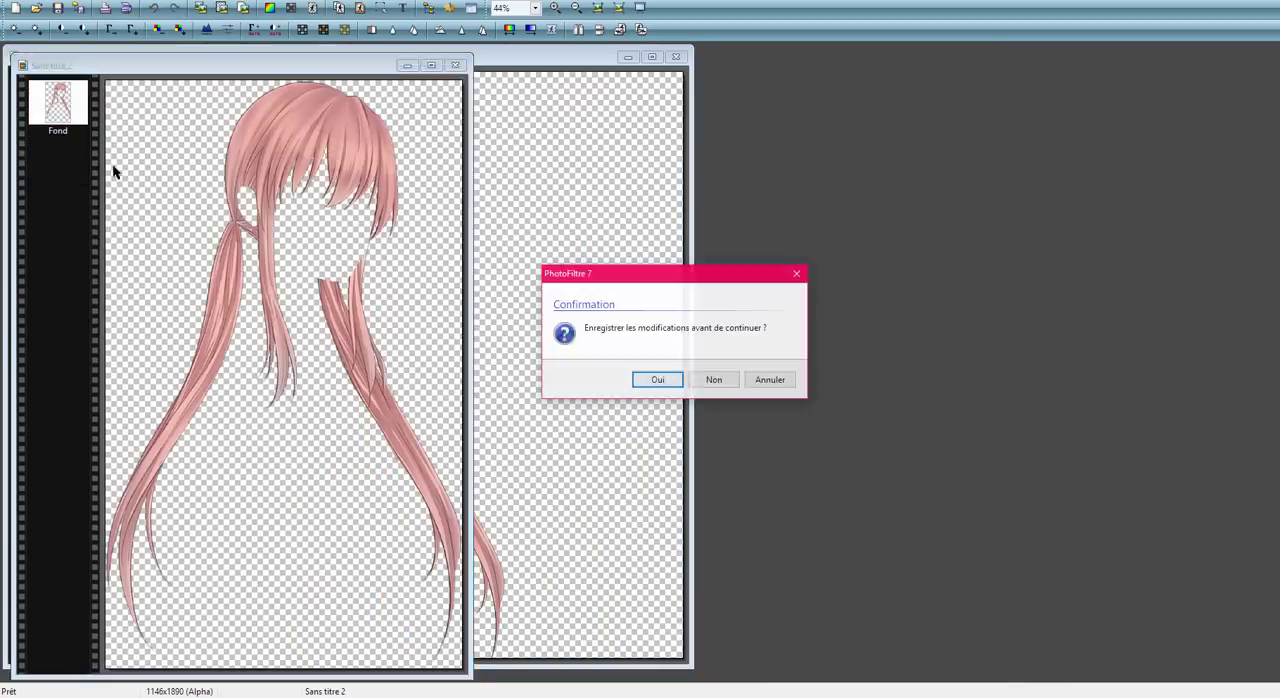
Step: Dismiss the save prompt to close the pink hair image, then zoom in on the curly hair
{"action": "left_click", "coordinate": [714, 379]}
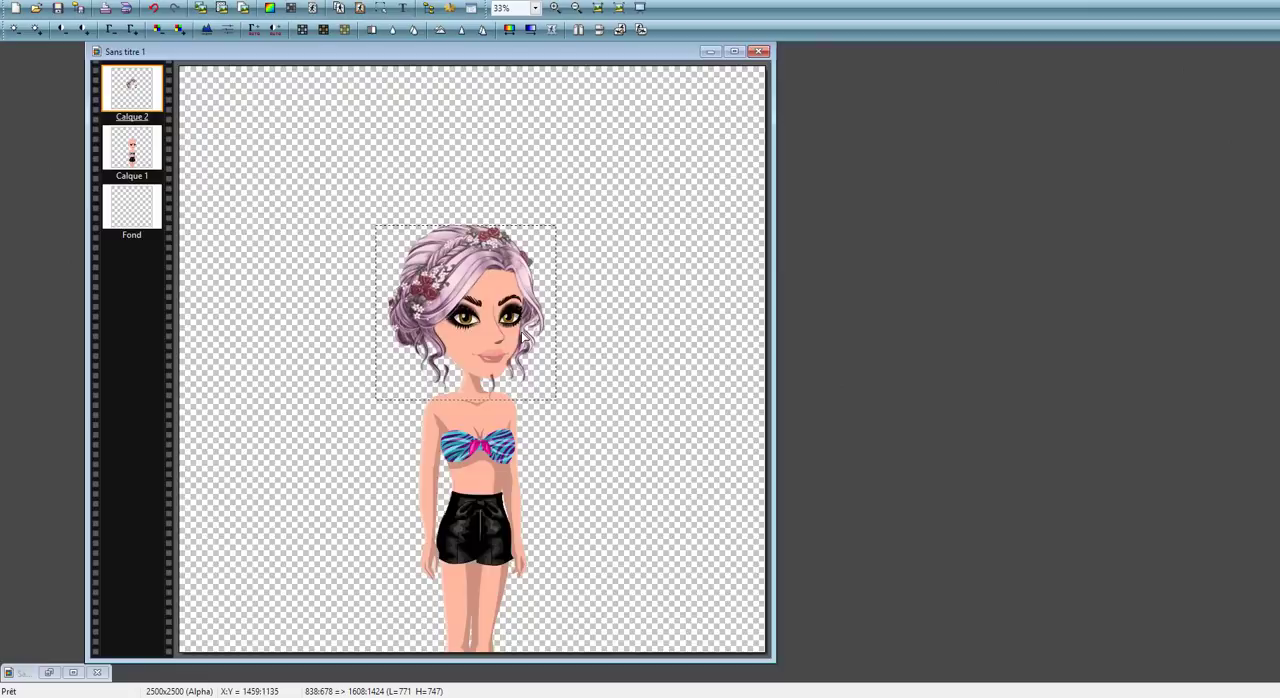
{"action": "left_click", "coordinate": [505, 8]}
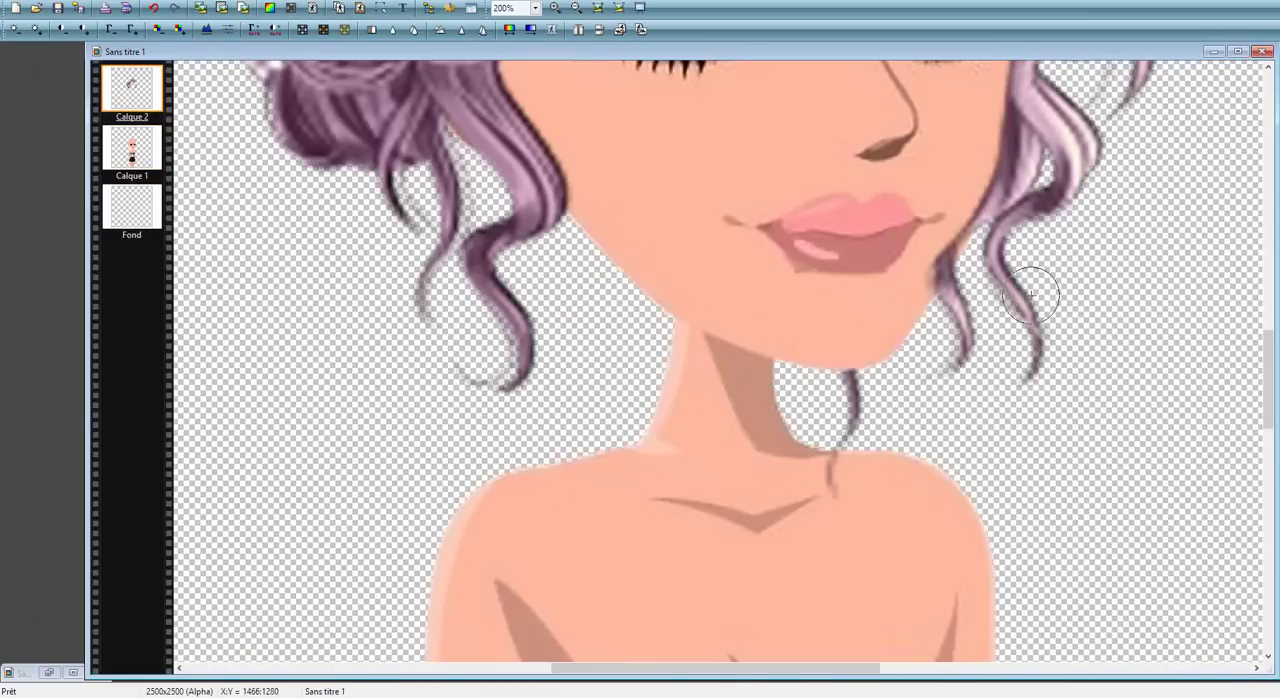
{"action": "left_click", "coordinate": [507, 8]}
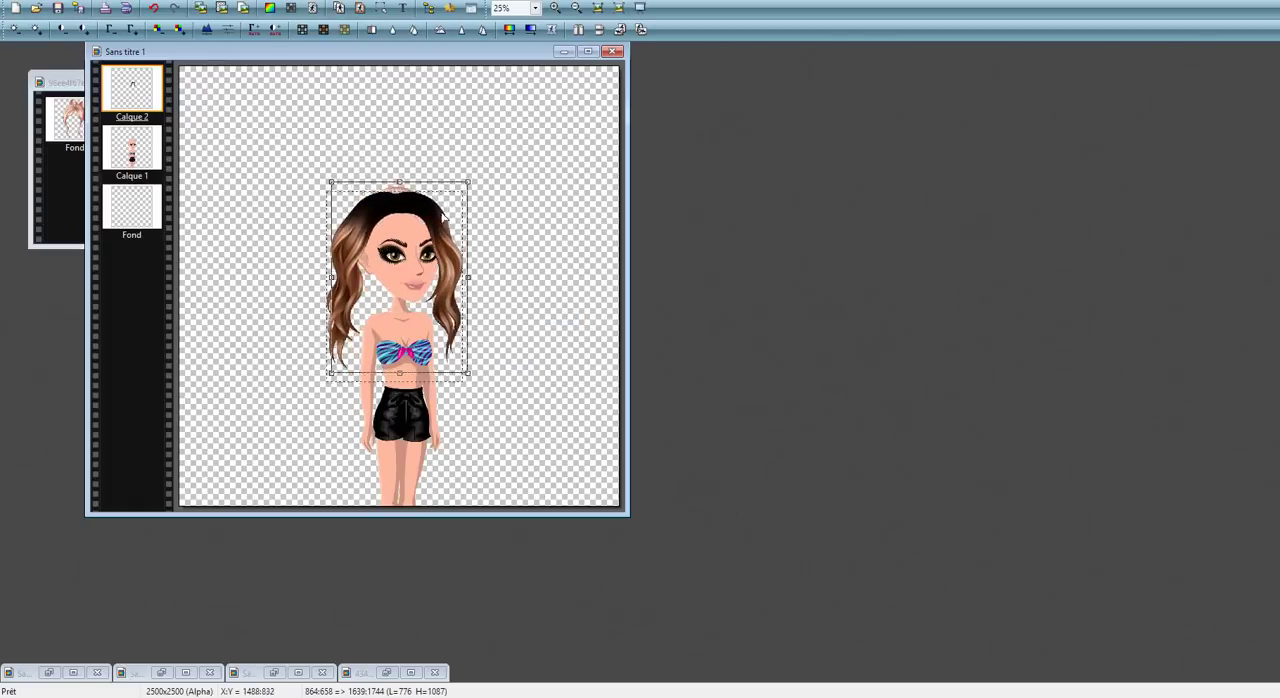
Step: Add the new layer Calque 3 beneath the brown hair layer
{"action": "left_click", "coordinate": [131, 148]}
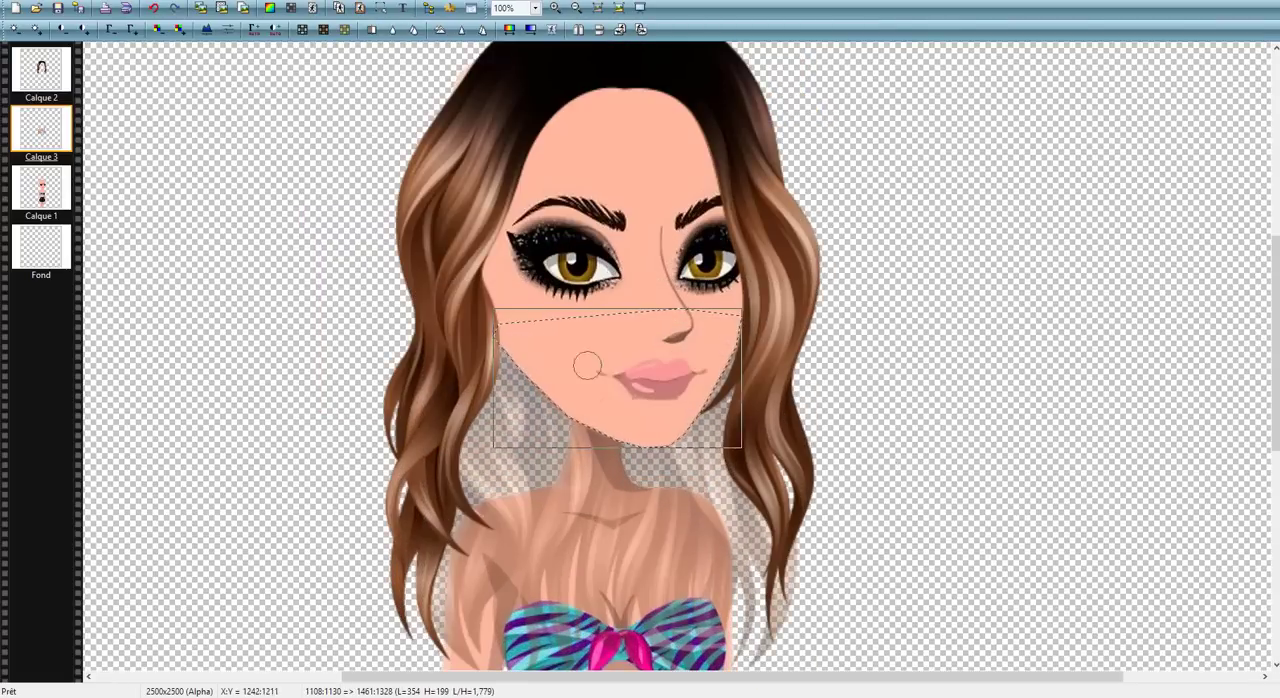
Step: Zoom in closer on the doll's face and neck, scrolling down to them
{"action": "left_click", "coordinate": [527, 8]}
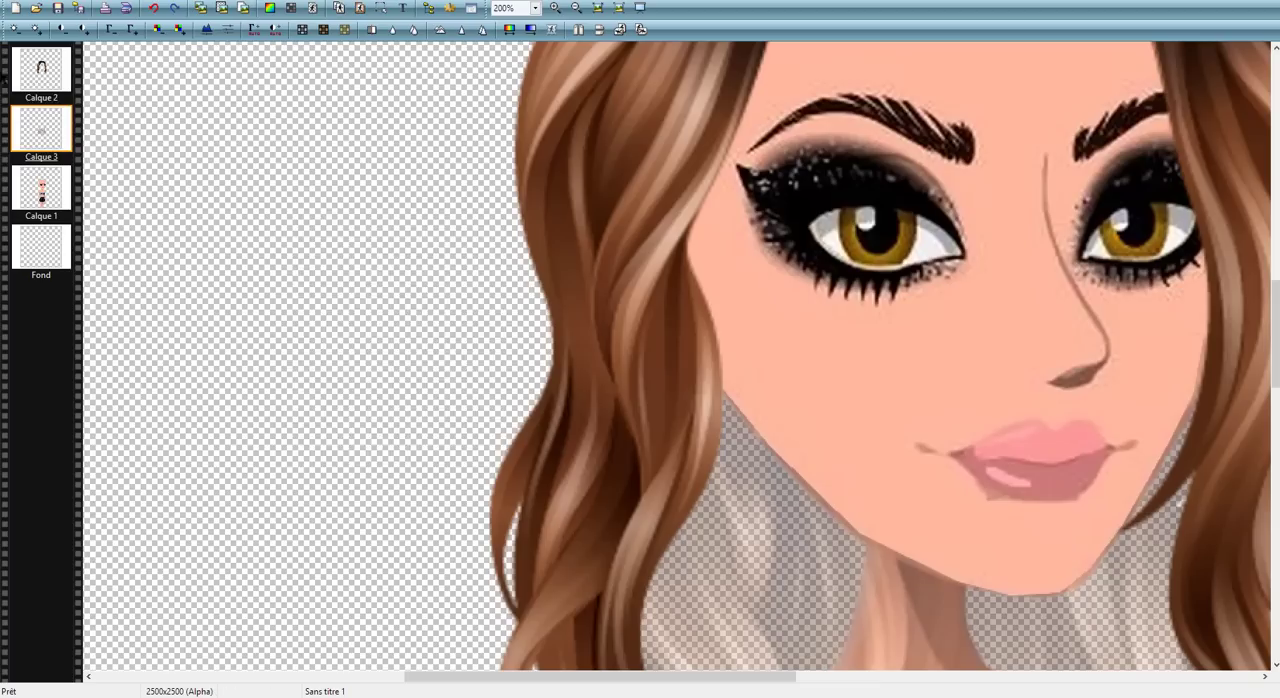
{"action": "scroll", "scroll_direction": "down", "scroll_amount": 3}
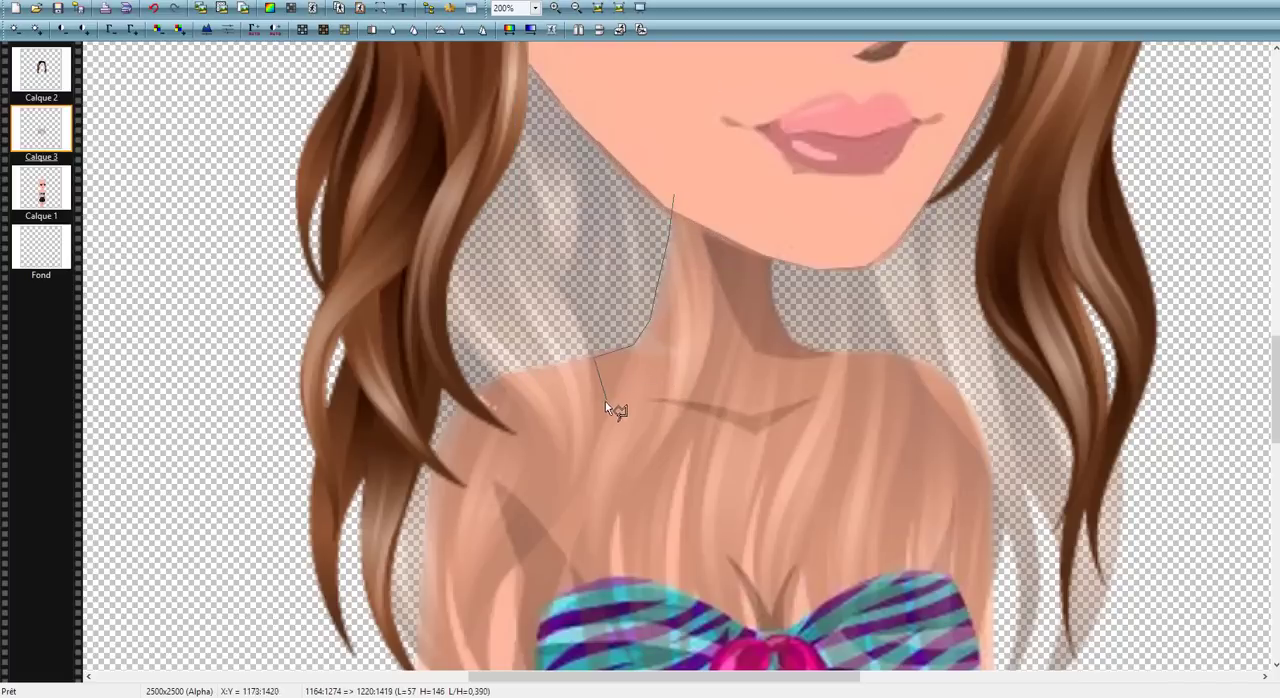
{"action": "scroll", "scroll_direction": "down", "scroll_amount": 3}
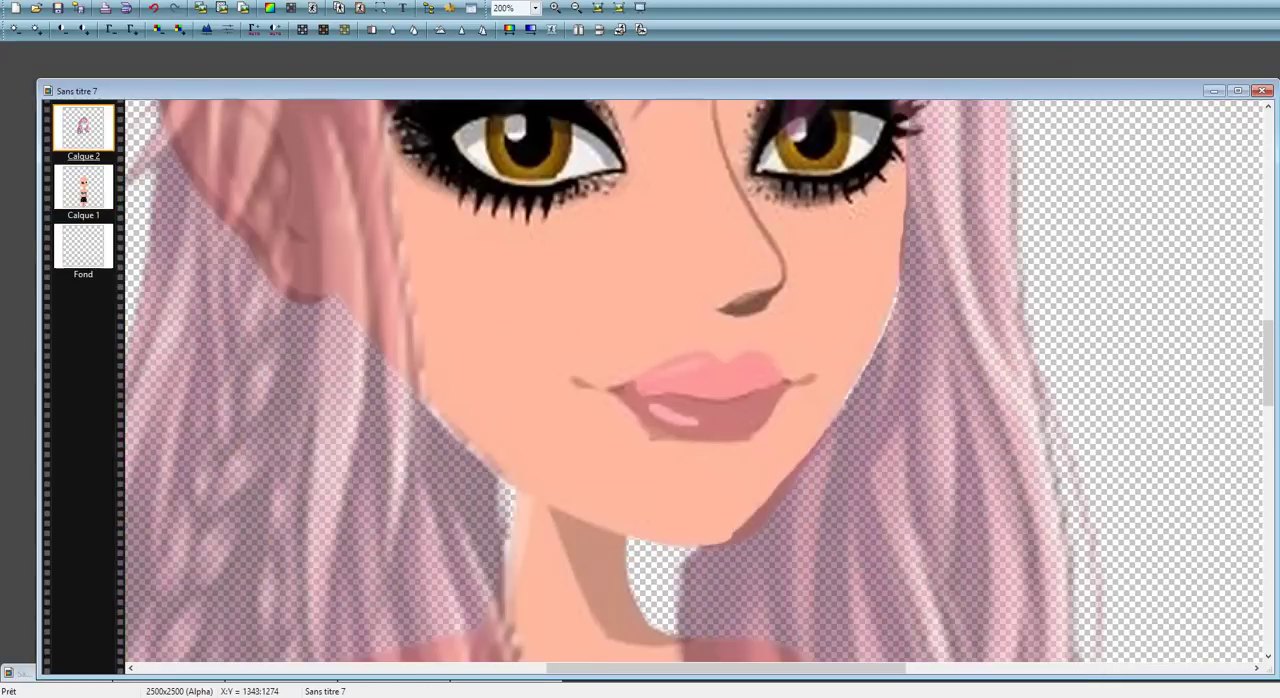
Step: Change the document zoom on the avatar with the teal ponytail
{"action": "left_click", "coordinate": [536, 8]}
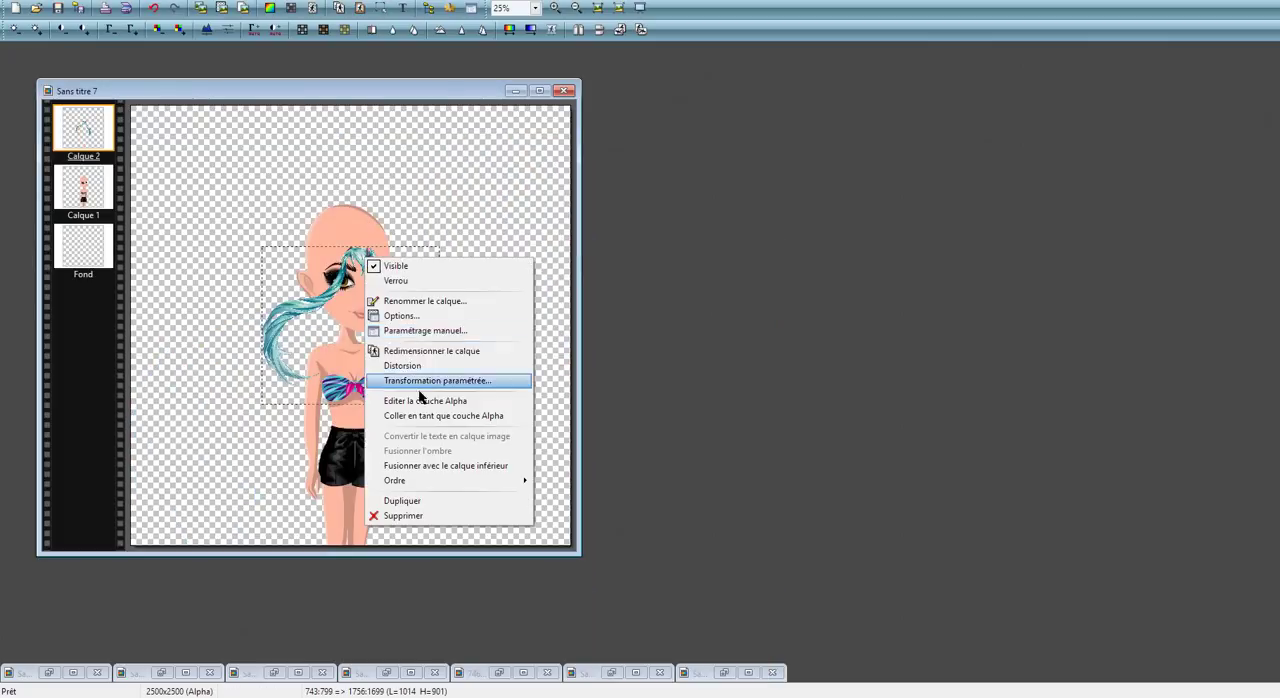
Step: Open a hair PNG from File Explorer, then make Calque 1, the body layer, active
{"action": "left_click", "coordinate": [436, 380]}
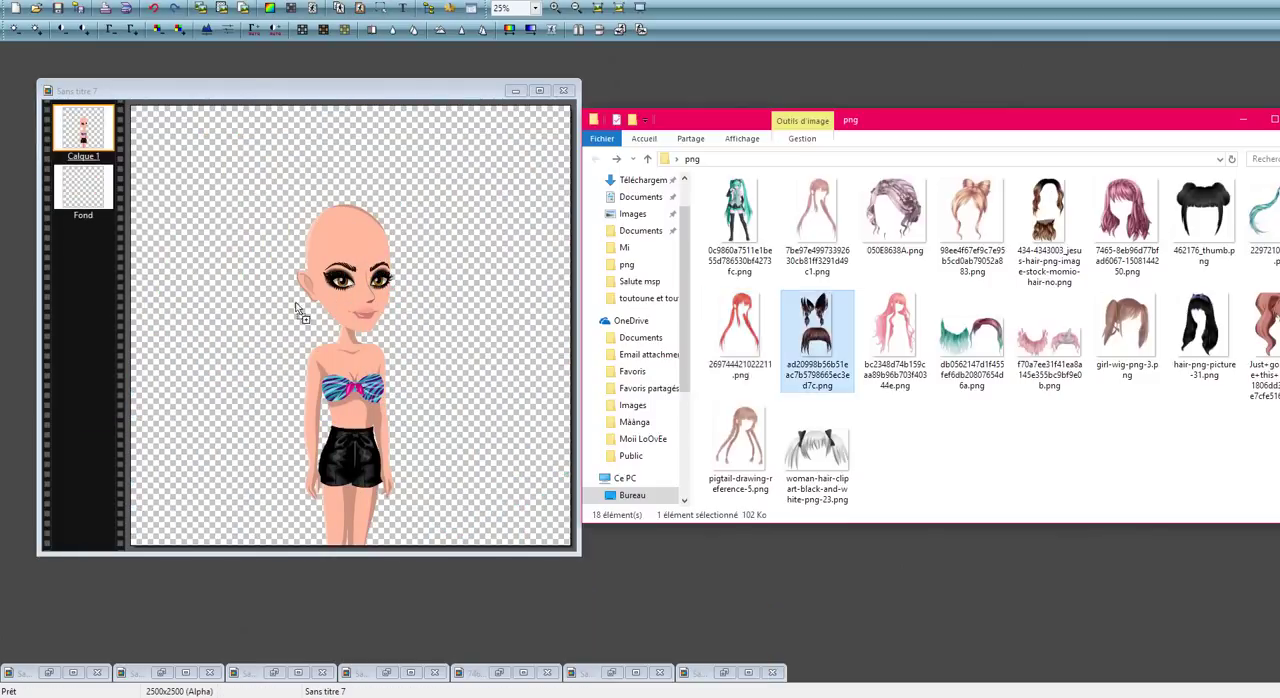
{"action": "double_click", "coordinate": [817, 318]}
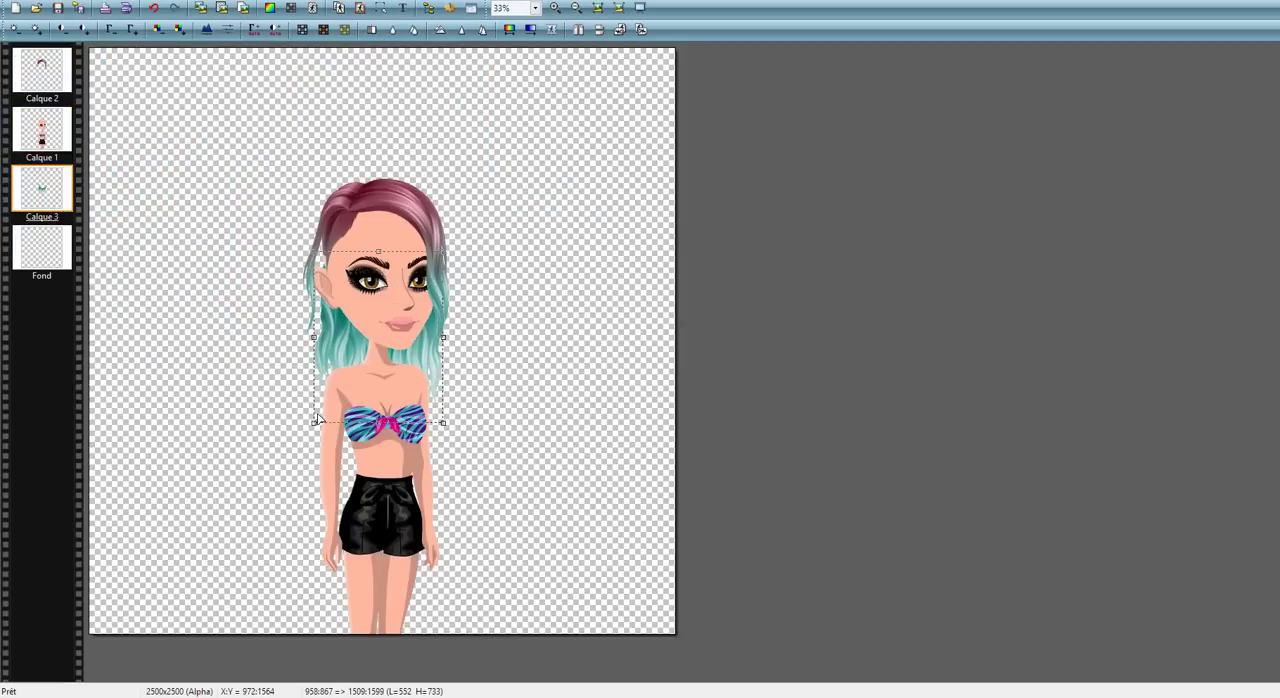
{"action": "left_click", "coordinate": [42, 130]}
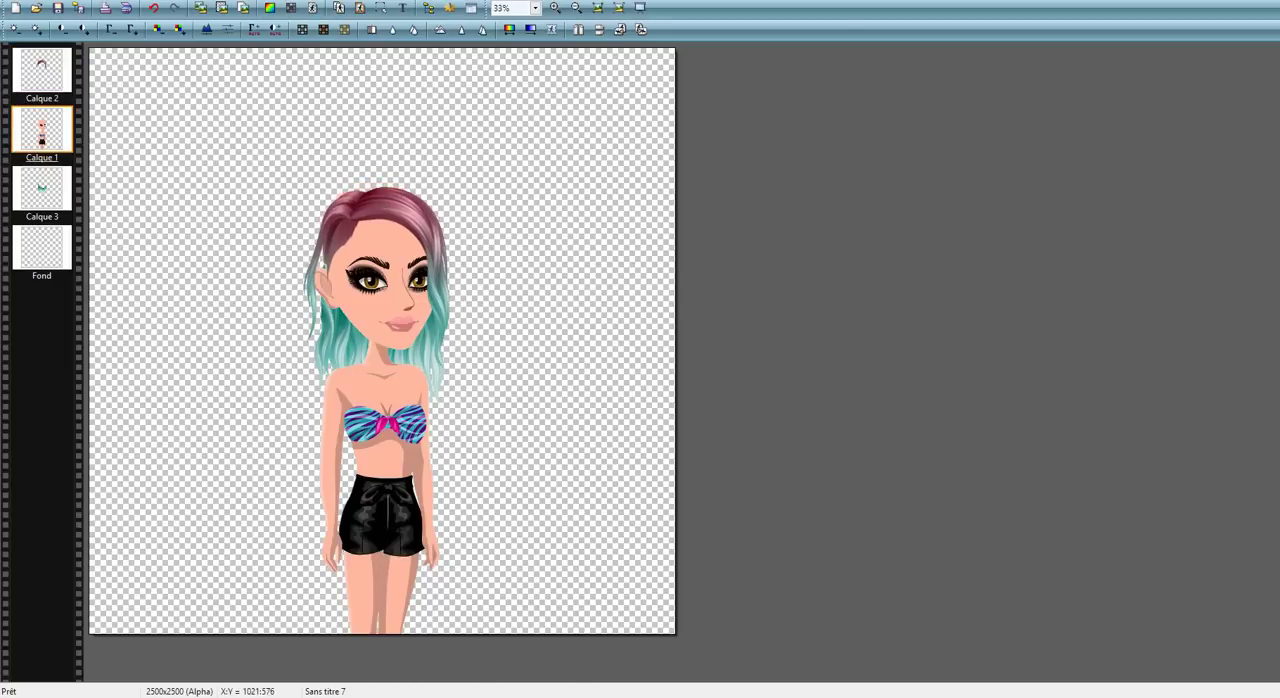